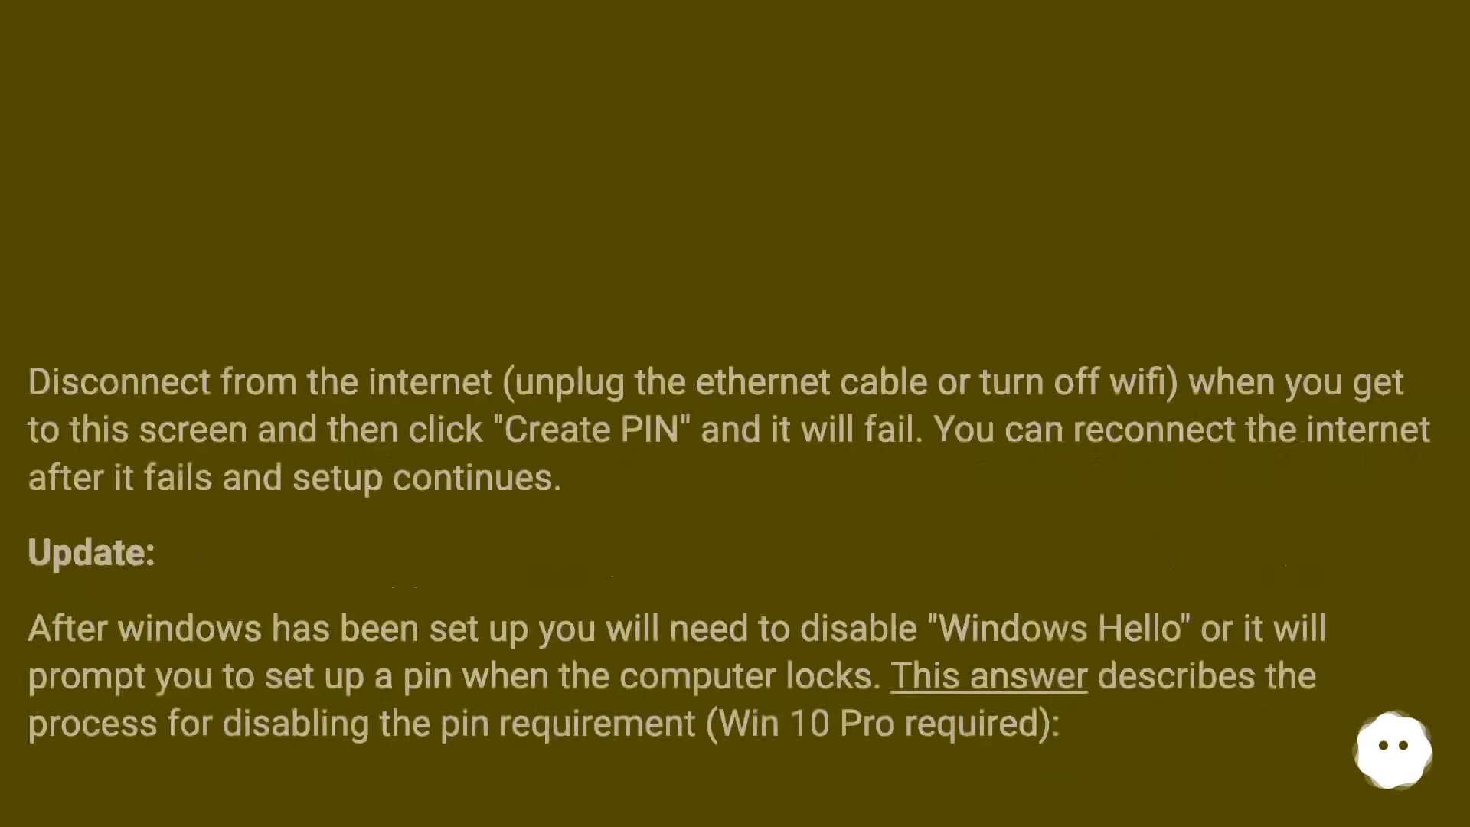
{"action": "scroll", "scroll_direction": "up", "scroll_amount": 3}
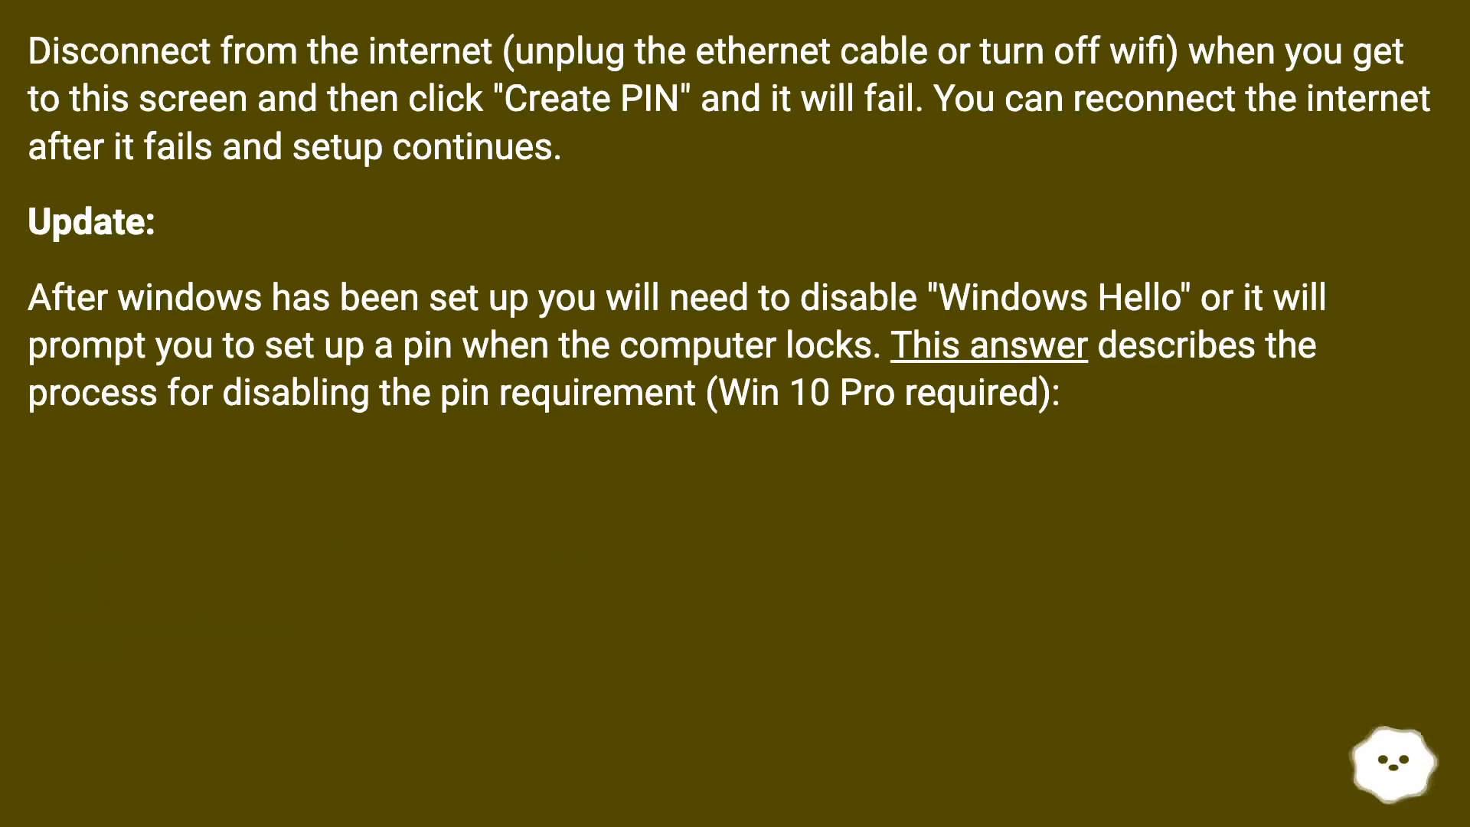